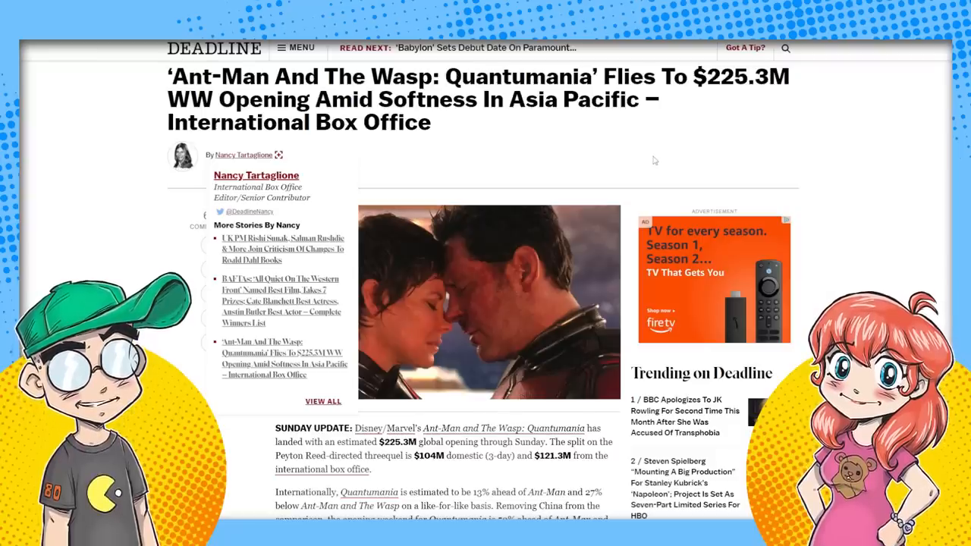
pyautogui.moveTo(575, 194)
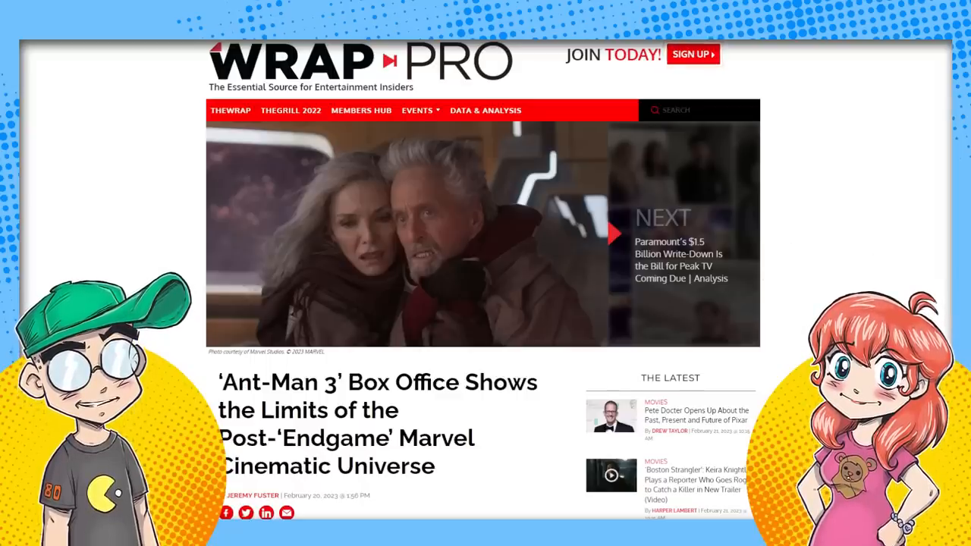
pyautogui.scroll(-3)
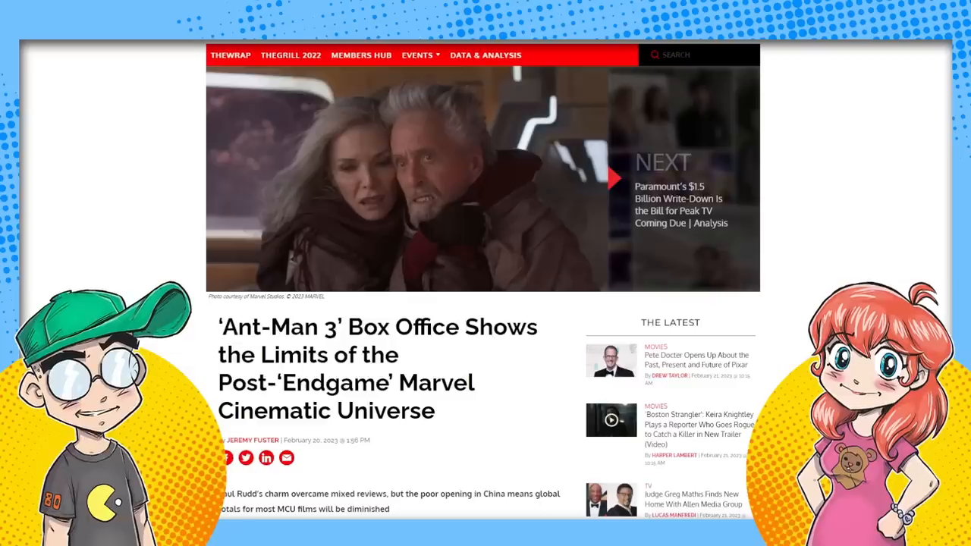
pyautogui.scroll(-3)
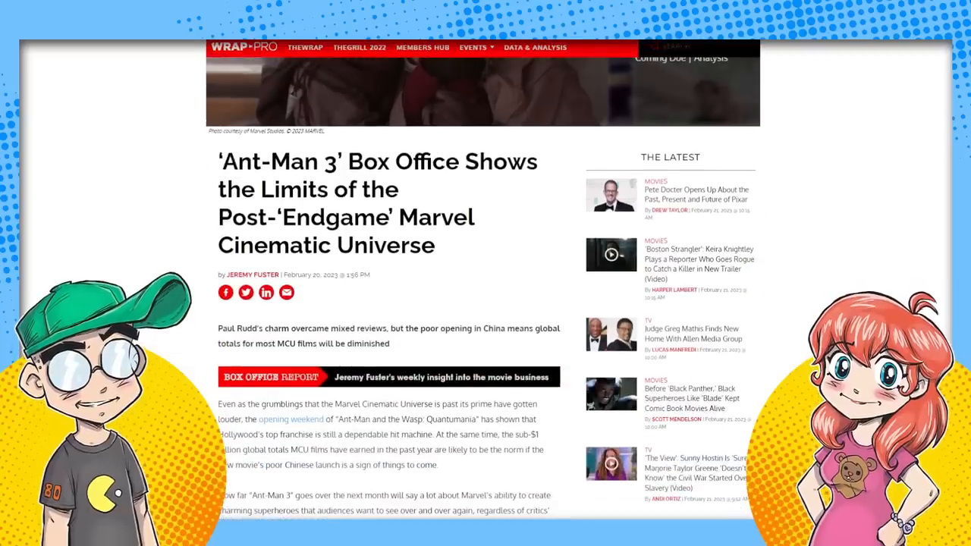
pyautogui.scroll(-3)
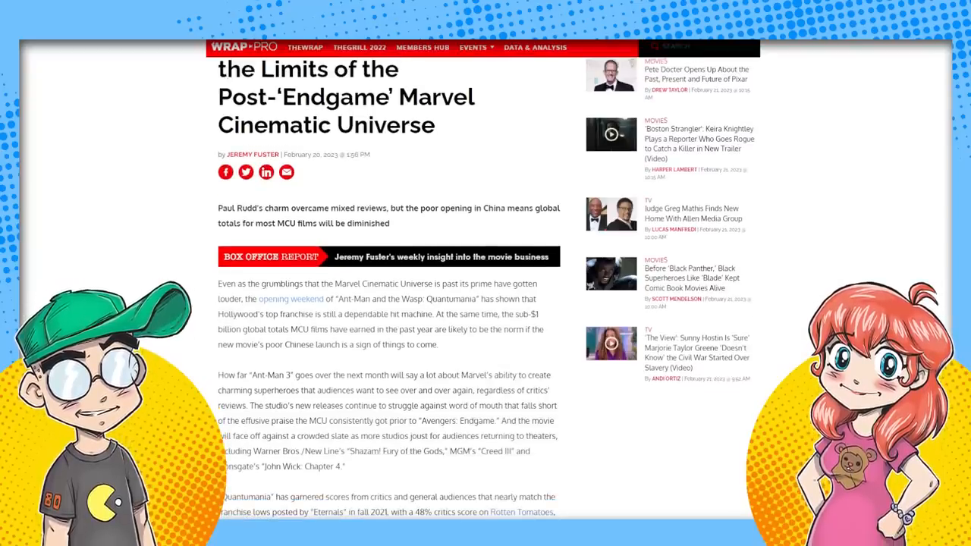
pyautogui.scroll(3)
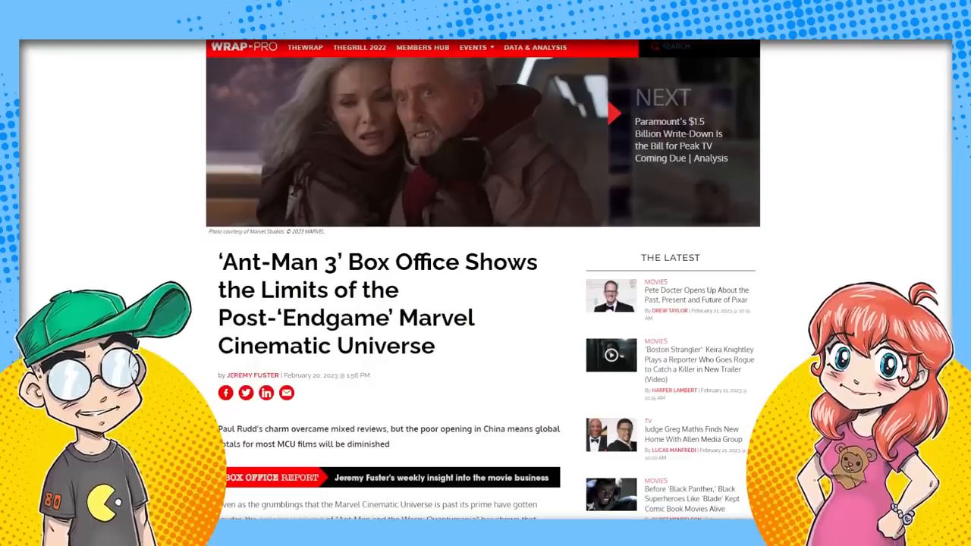
pyautogui.scroll(3)
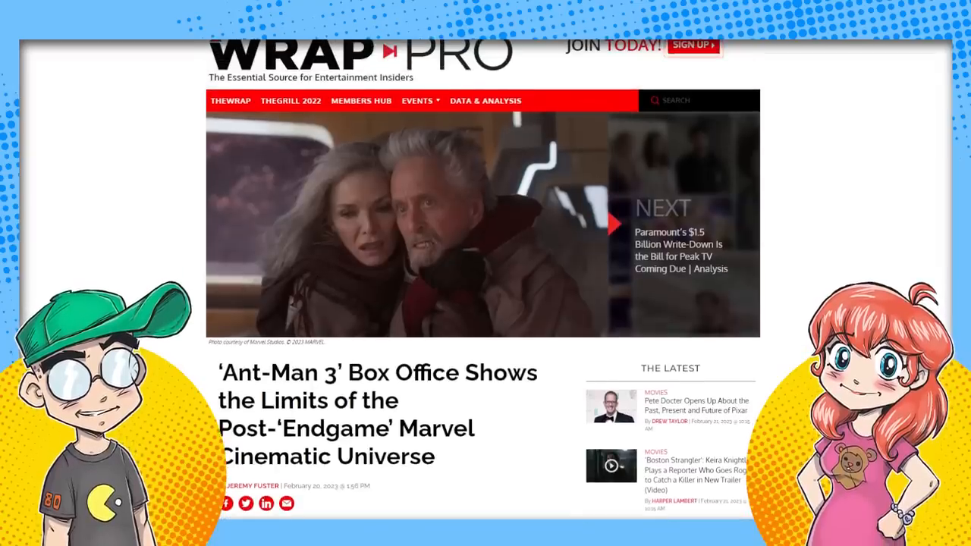
pyautogui.scroll(-3)
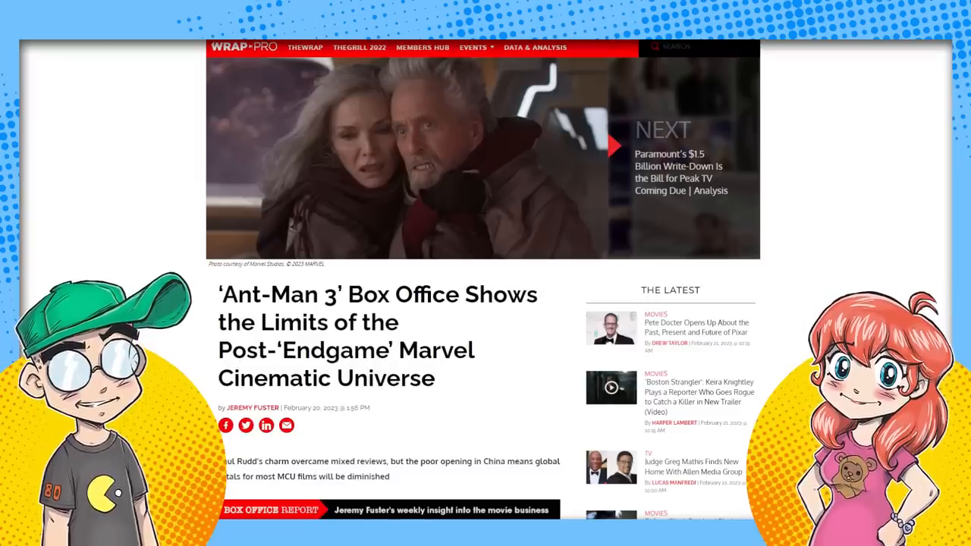
# Step: Scroll to the passage on Quantumania's critic scores, CinemaScore and $120M four-day domestic launch
pyautogui.scroll(-3)
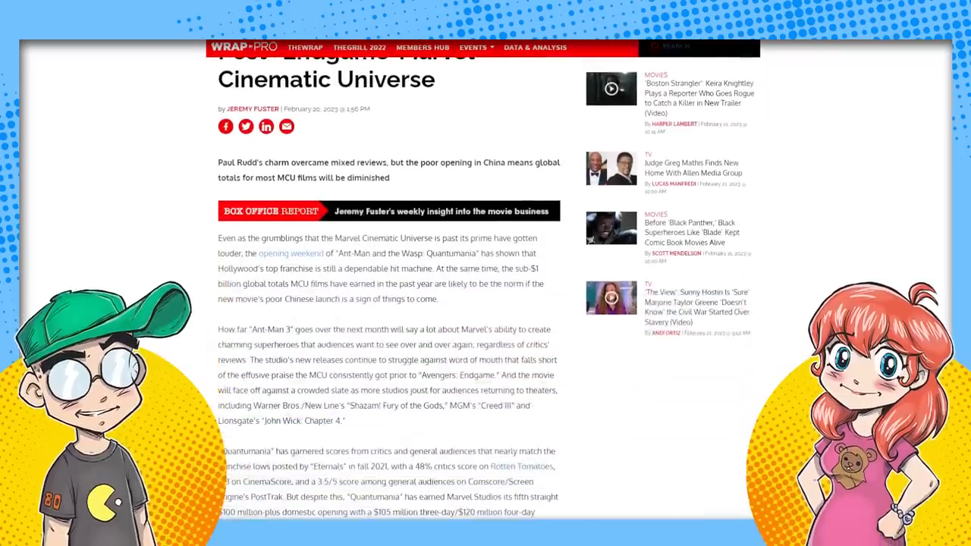
pyautogui.scroll(-3)
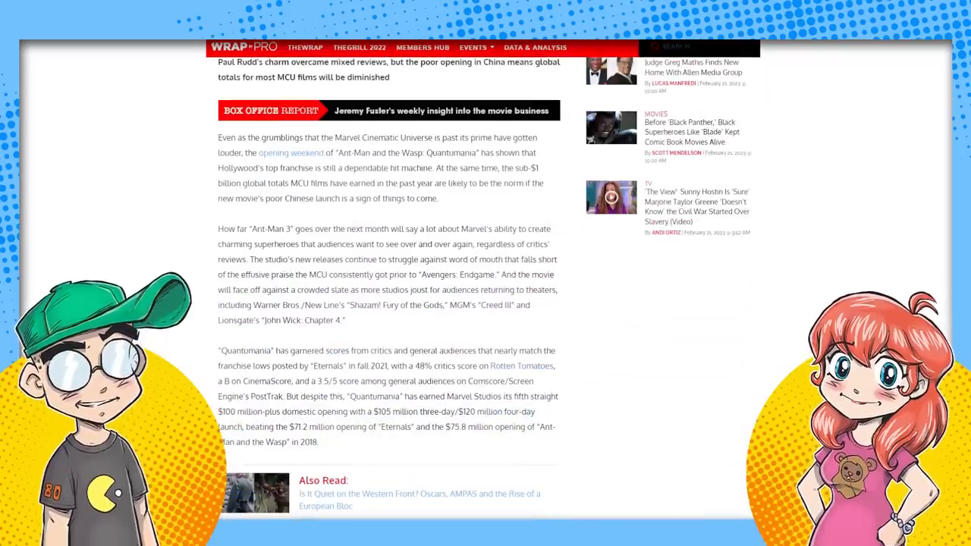
pyautogui.scroll(-3)
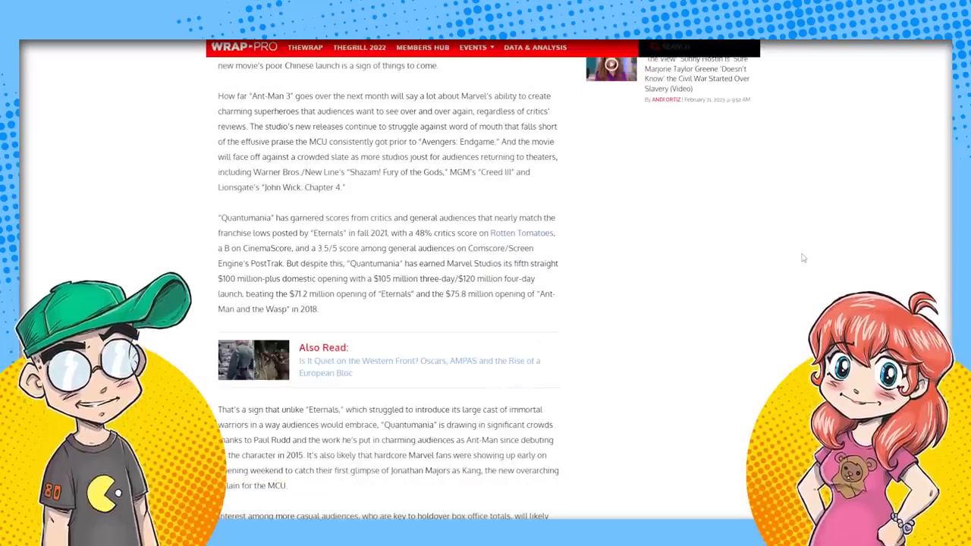
pyautogui.scroll(3)
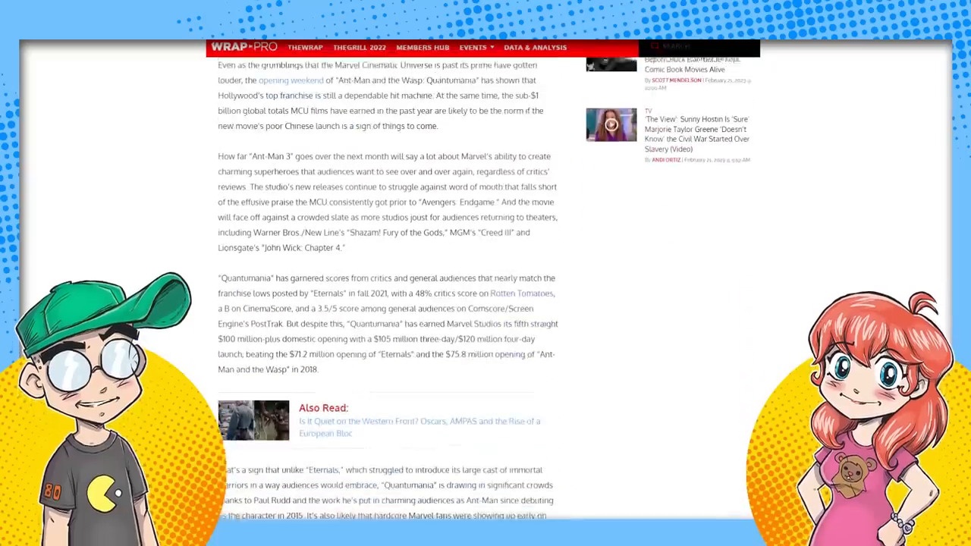
pyautogui.scroll(3)
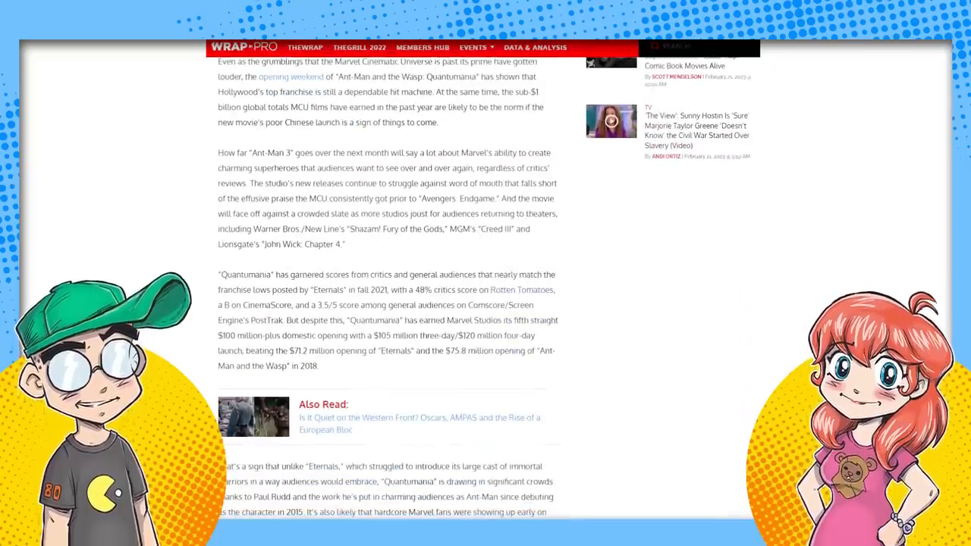
pyautogui.scroll(-3)
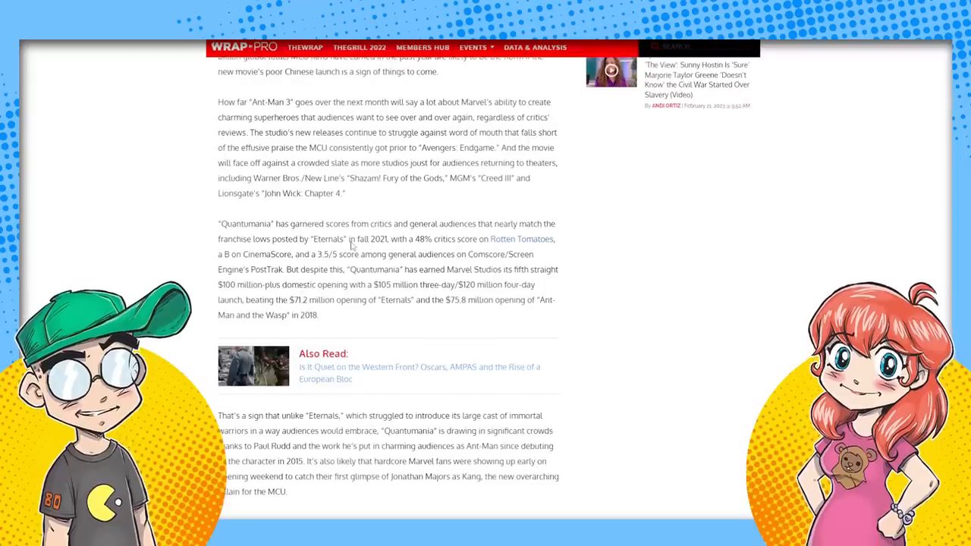
pyautogui.moveTo(570, 239)
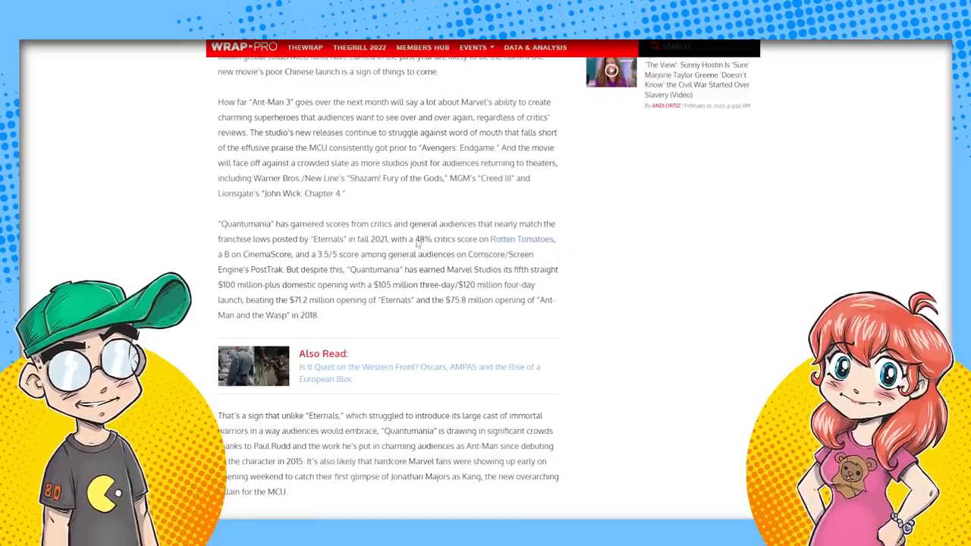
pyautogui.moveTo(470, 273)
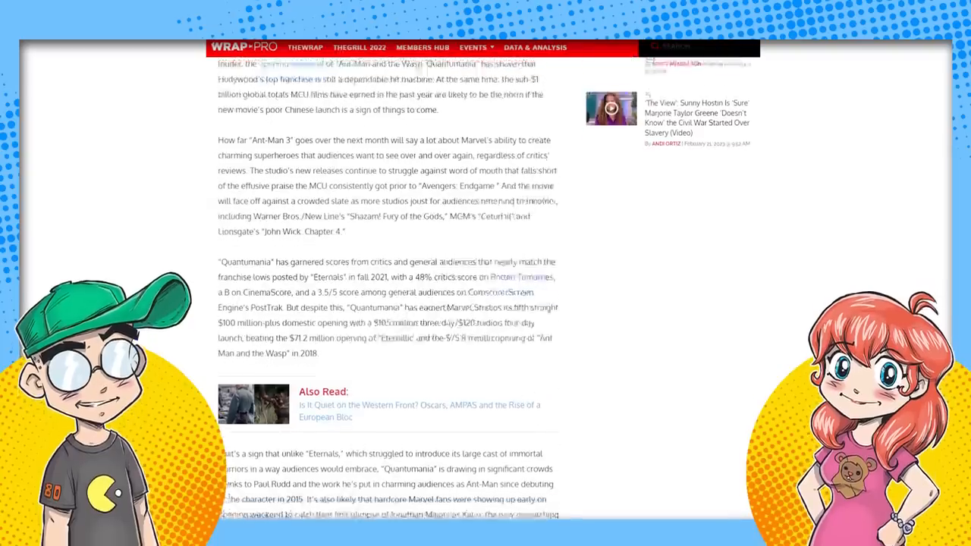
pyautogui.scroll(-3)
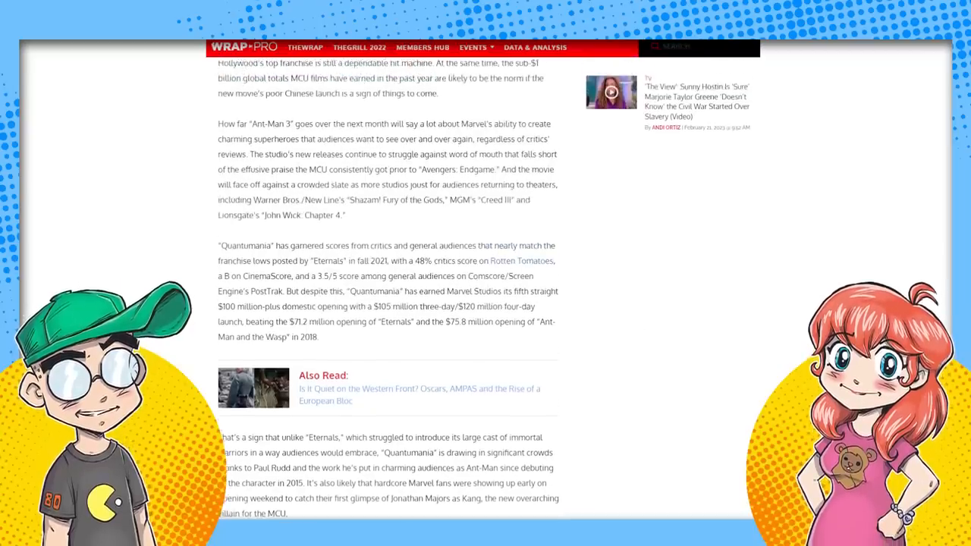
# Step: Scroll past the Also Read box to the audience score and weak $19.2M China opening paragraphs
pyautogui.scroll(-3)
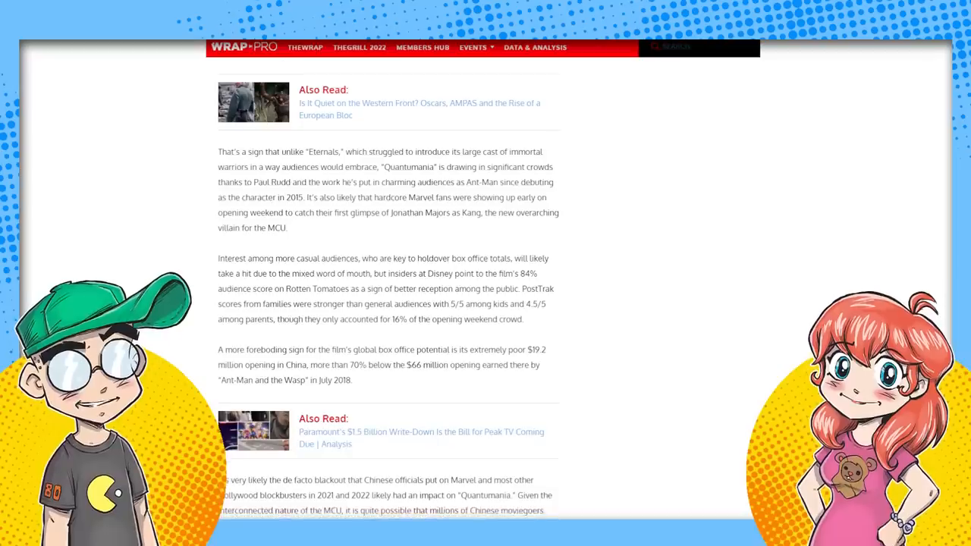
pyautogui.scroll(-3)
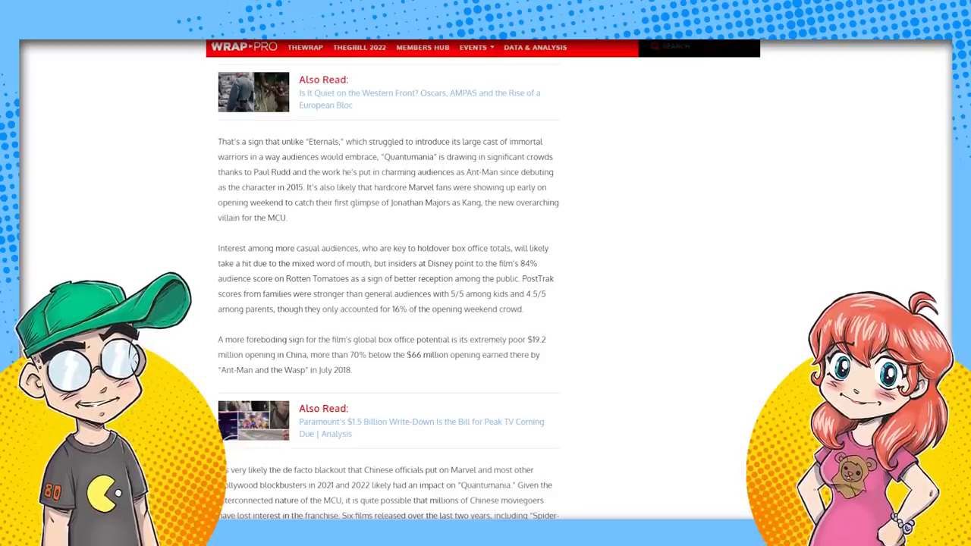
pyautogui.scroll(-3)
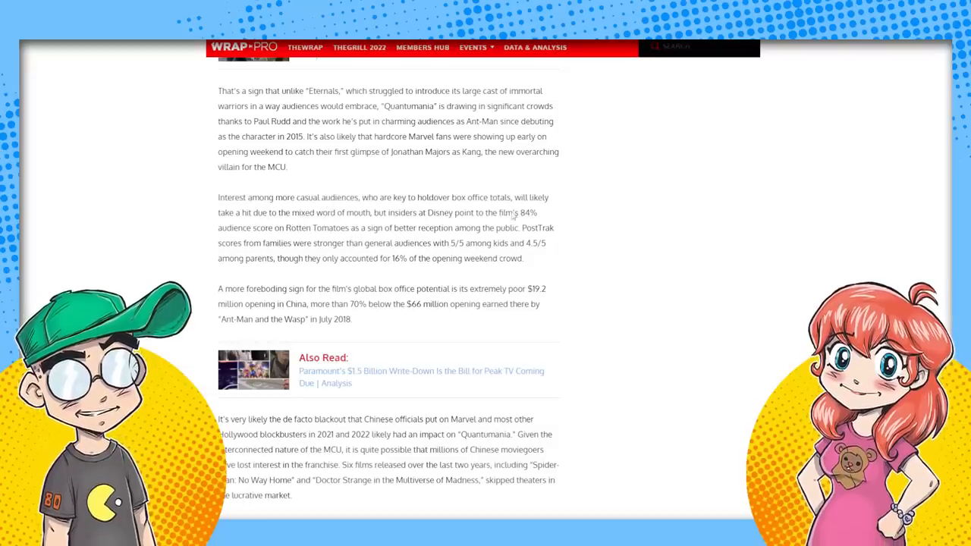
pyautogui.moveTo(287, 217)
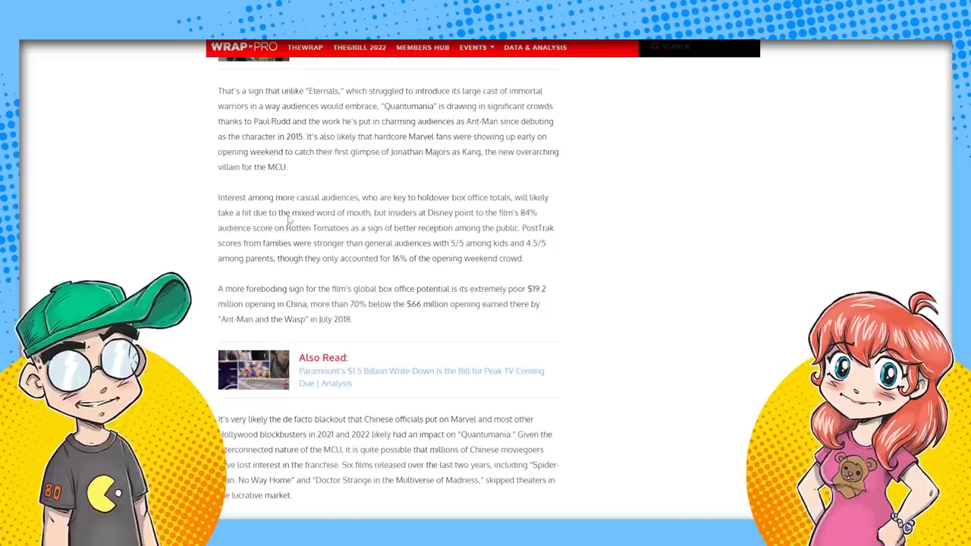
# Step: Highlight the '84% audience score on Rotten Tomatoes' phrase, then reveal the China Marvel blackout passage
pyautogui.moveTo(279, 212); pyautogui.dragTo(393, 212)
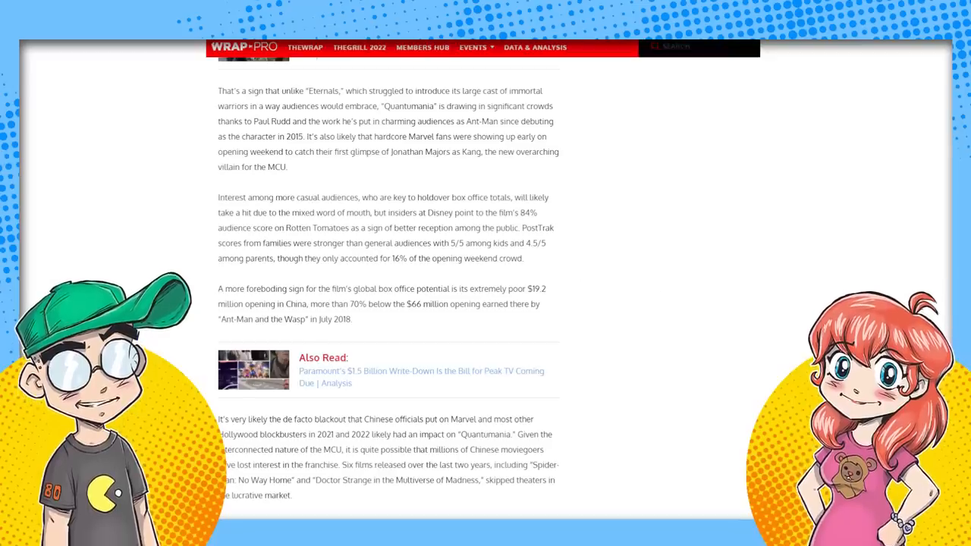
pyautogui.moveTo(520, 212); pyautogui.dragTo(410, 227)
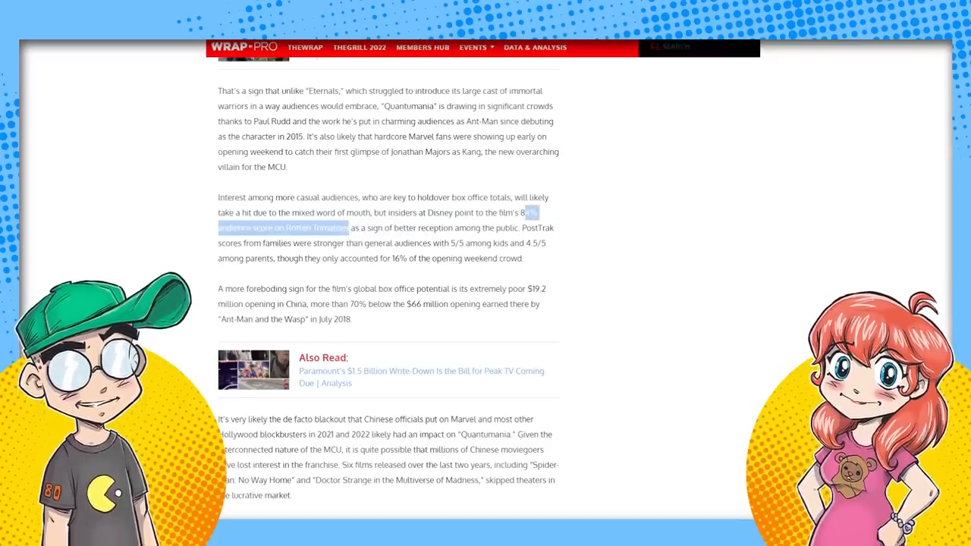
pyautogui.scroll(-3)
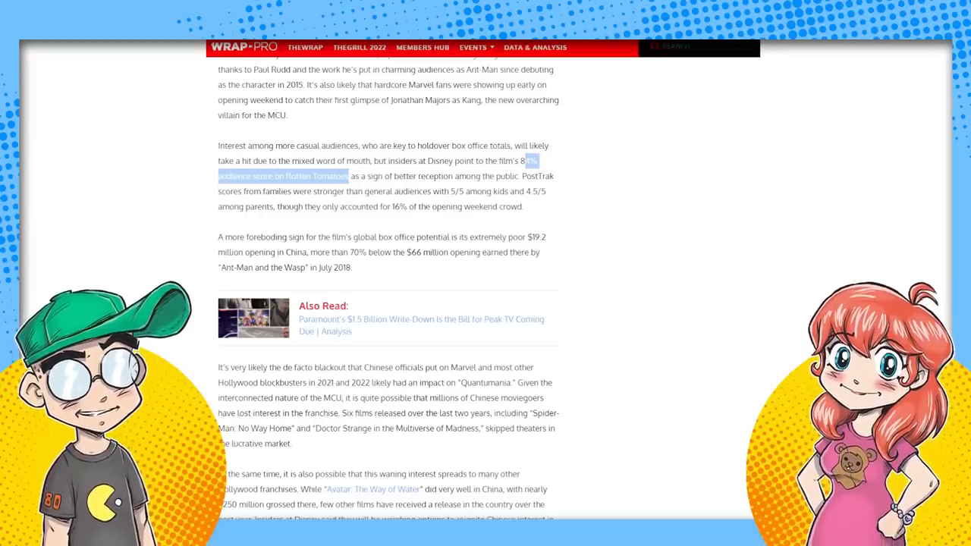
# Step: Scroll to the outlook paragraph comparing Thor: Love and Thunder and projecting at least $225M domestically
pyautogui.scroll(-3)
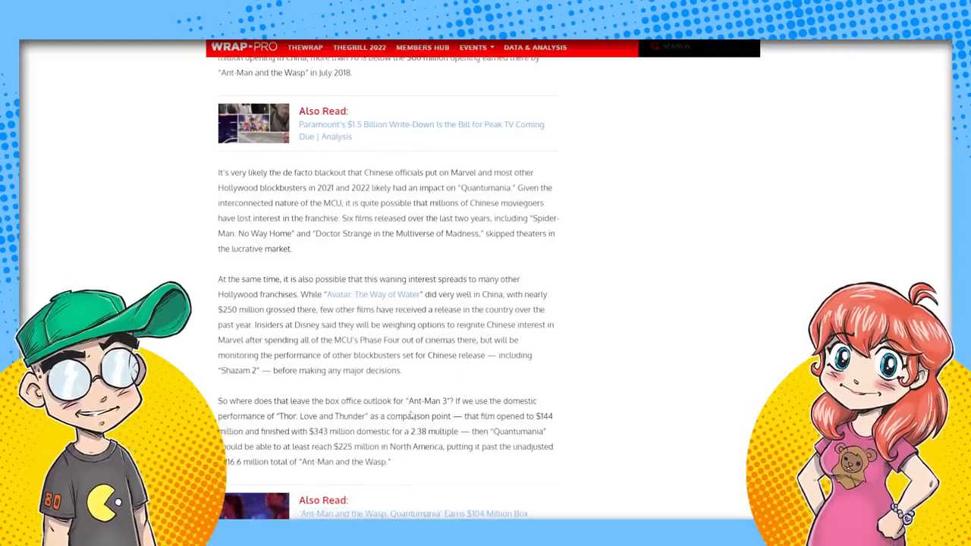
pyautogui.scroll(3)
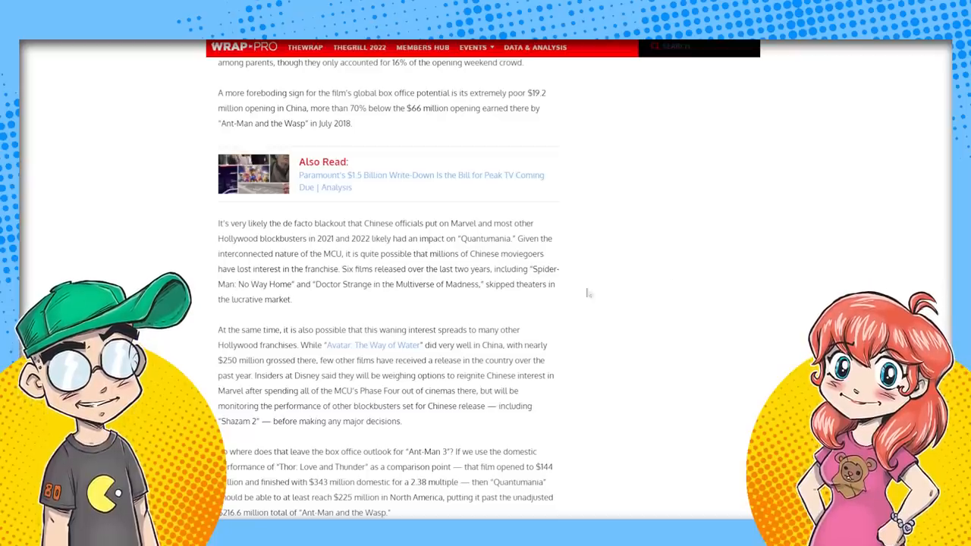
pyautogui.scroll(-3)
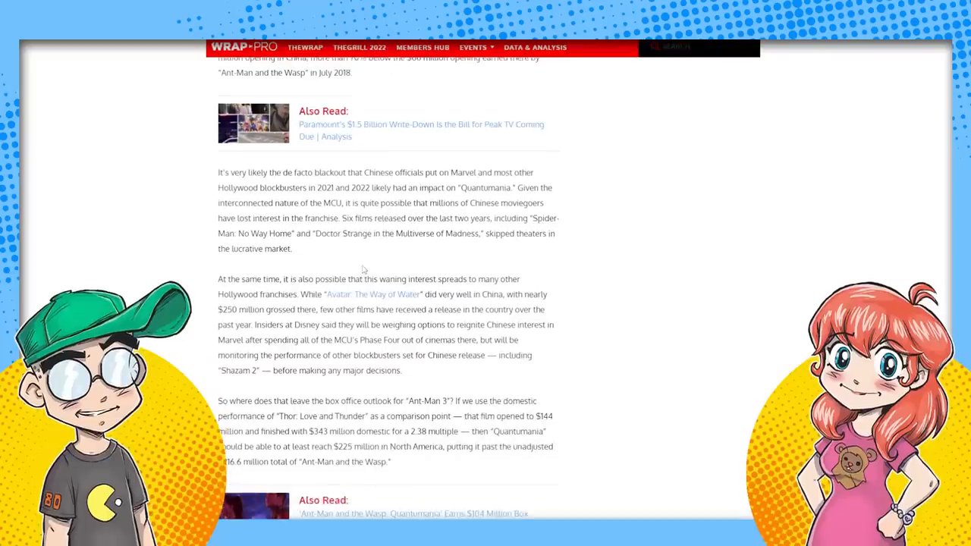
pyautogui.moveTo(479, 255)
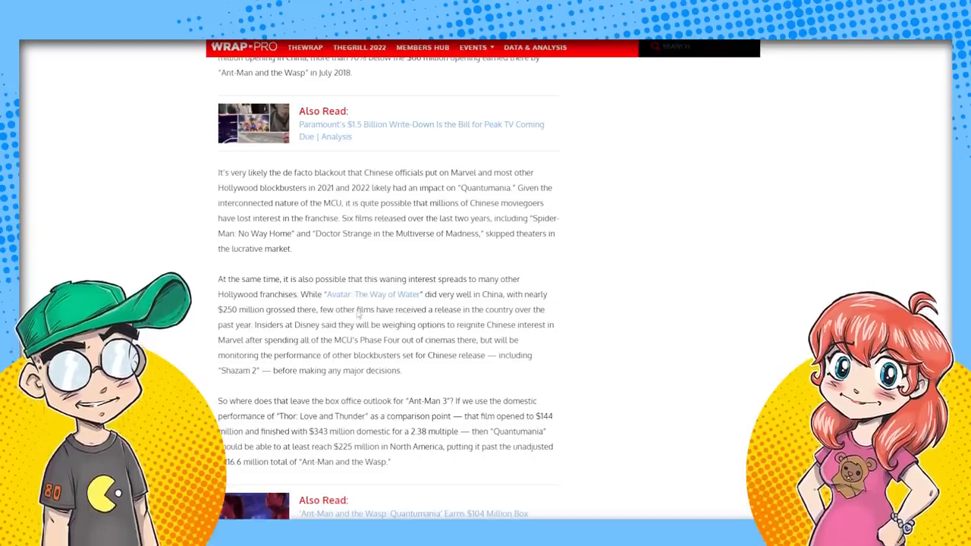
# Step: Scroll to the holdover competition passage on Shazam 2, Creed III and John Wick
pyautogui.scroll(-3)
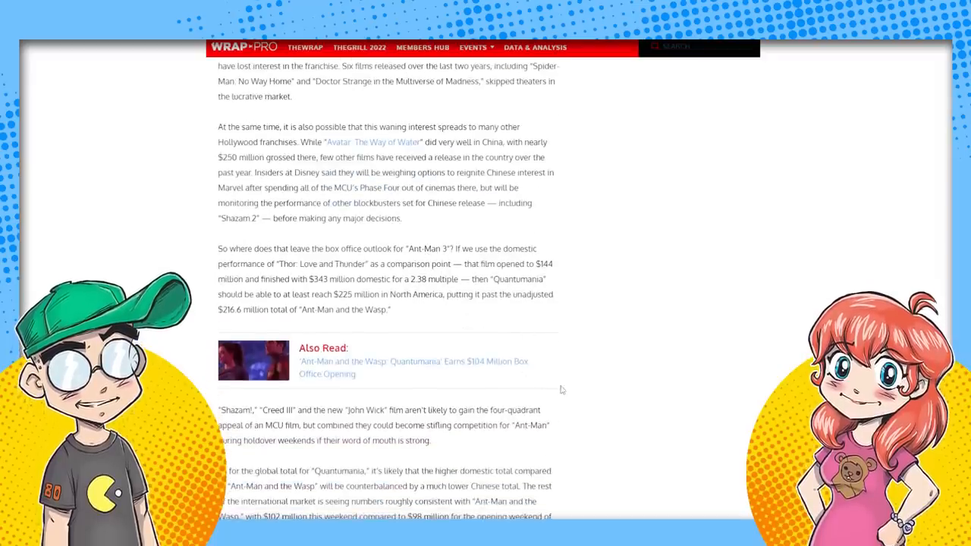
pyautogui.moveTo(356, 155)
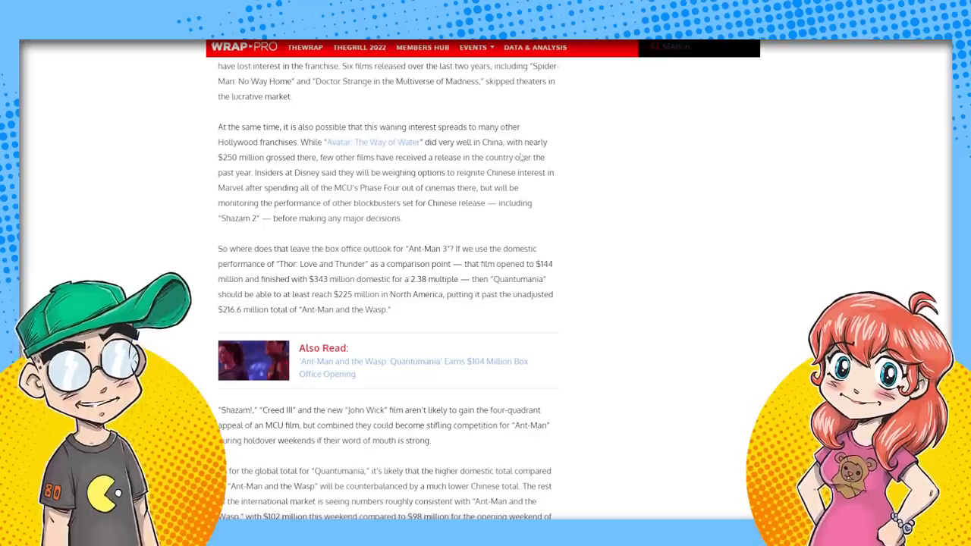
pyautogui.moveTo(569, 214)
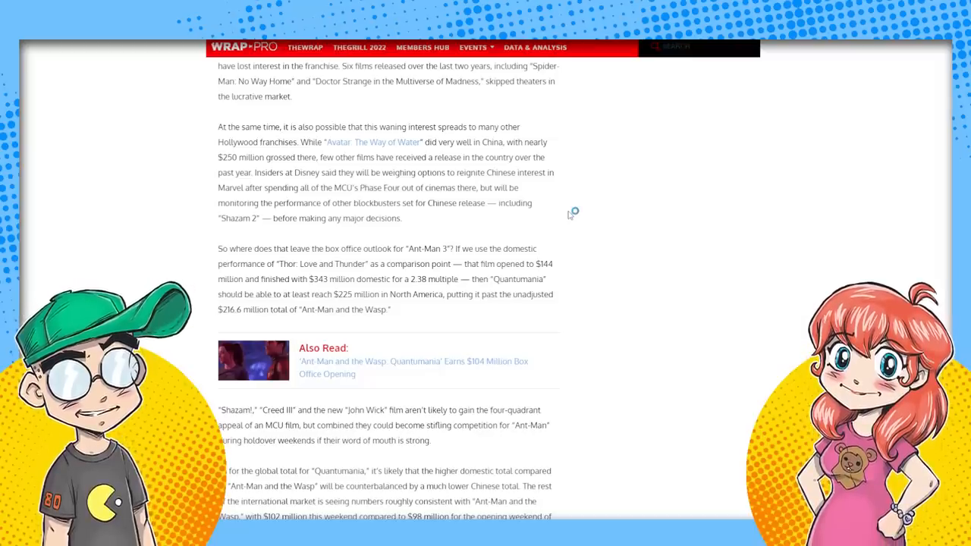
pyautogui.moveTo(569, 215)
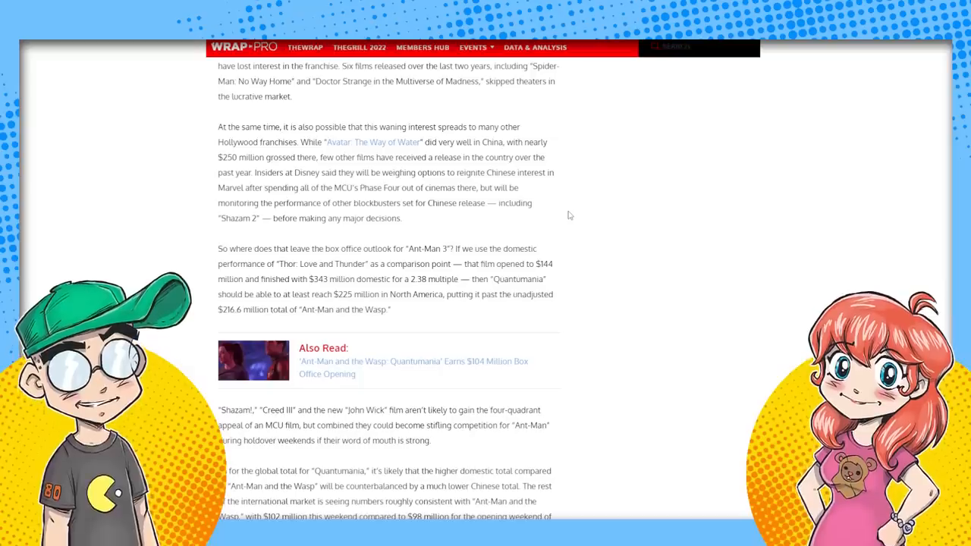
pyautogui.moveTo(543, 221)
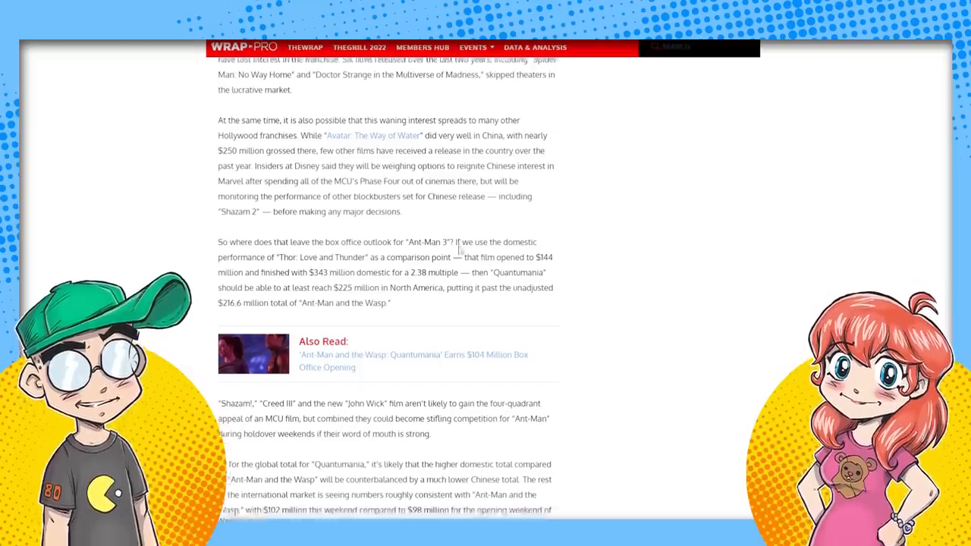
# Step: Scroll to the projected $600M-range global total and the Avatar passing Titanic Also Read link
pyautogui.scroll(-3)
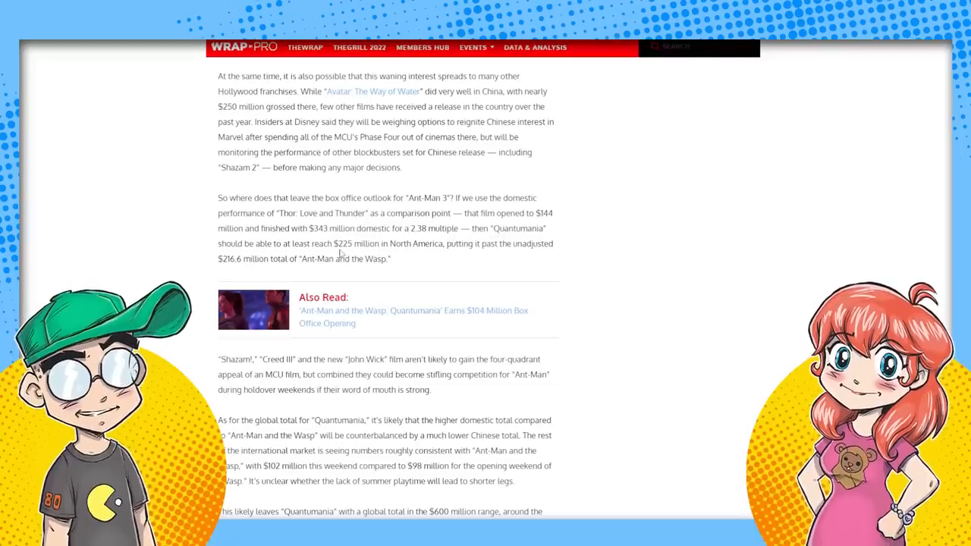
pyautogui.moveTo(434, 253)
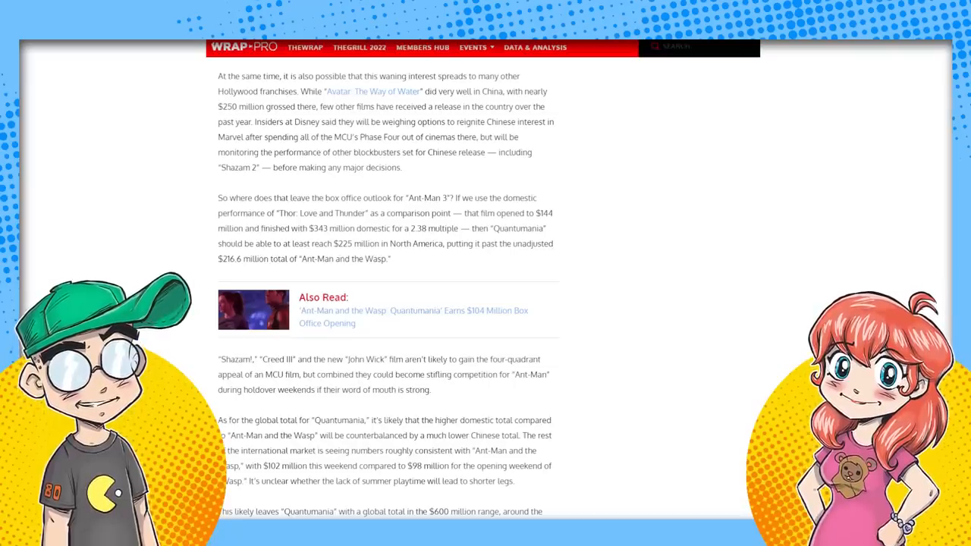
pyautogui.scroll(-3)
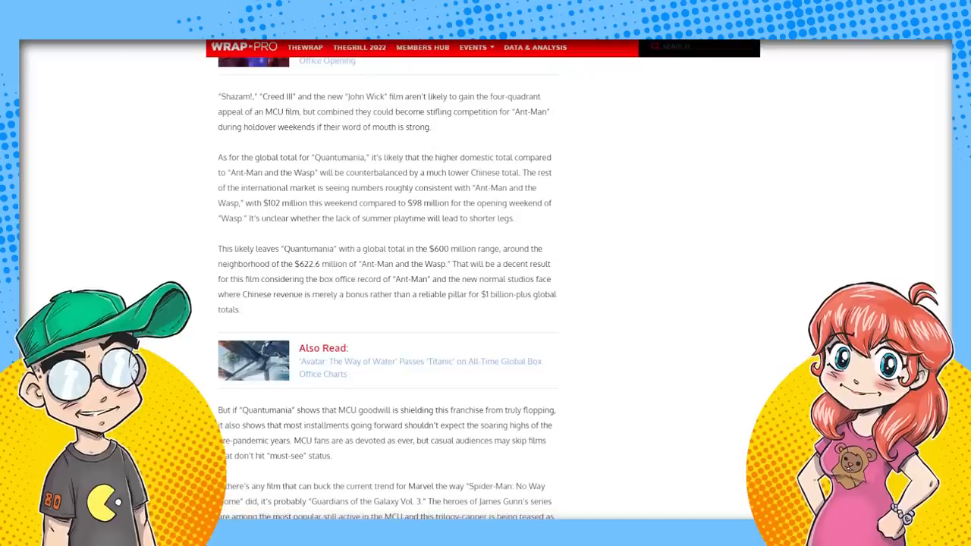
# Step: Scroll to the Guardians Vol. 3 and upcoming MCU paragraphs and highlight the post-Endgame characters passage
pyautogui.scroll(-3)
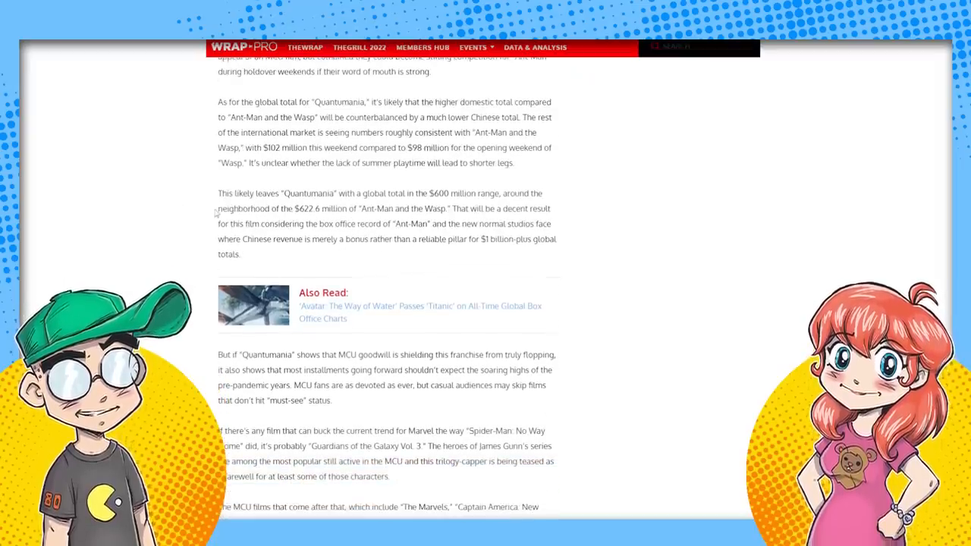
pyautogui.moveTo(657, 306)
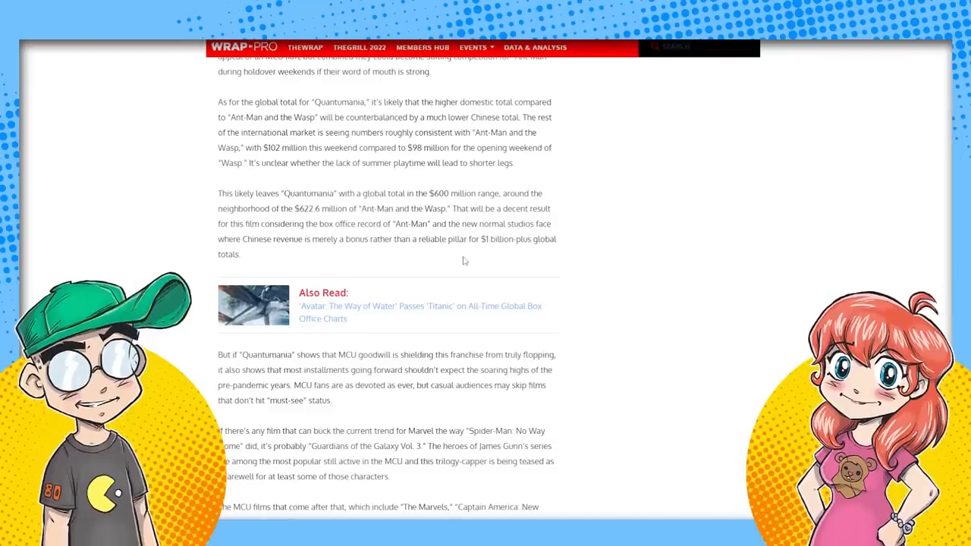
pyautogui.moveTo(664, 270)
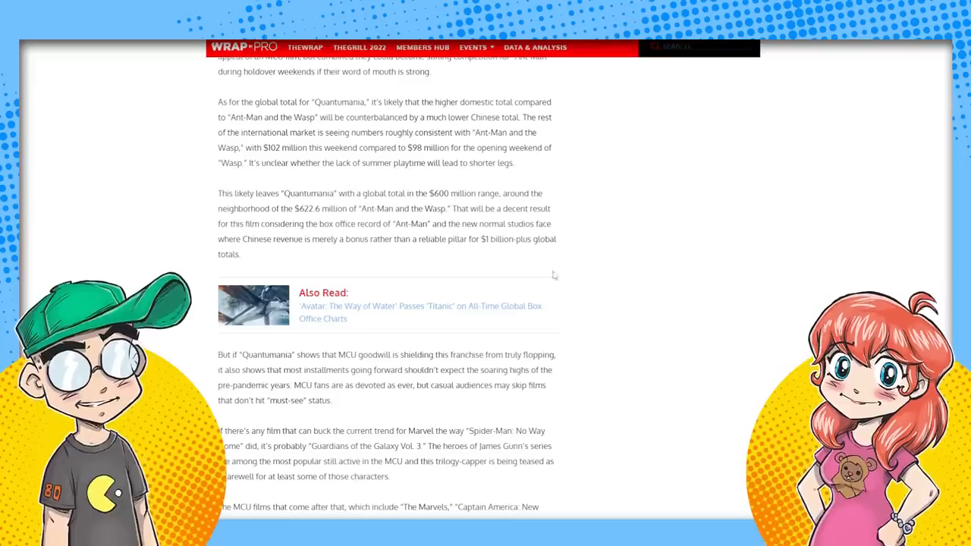
pyautogui.moveTo(536, 244)
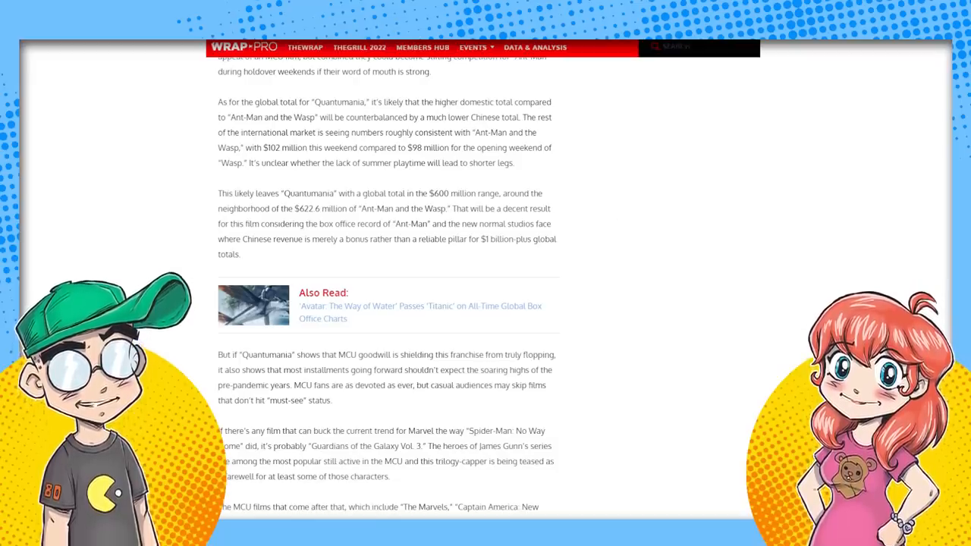
pyautogui.scroll(-3)
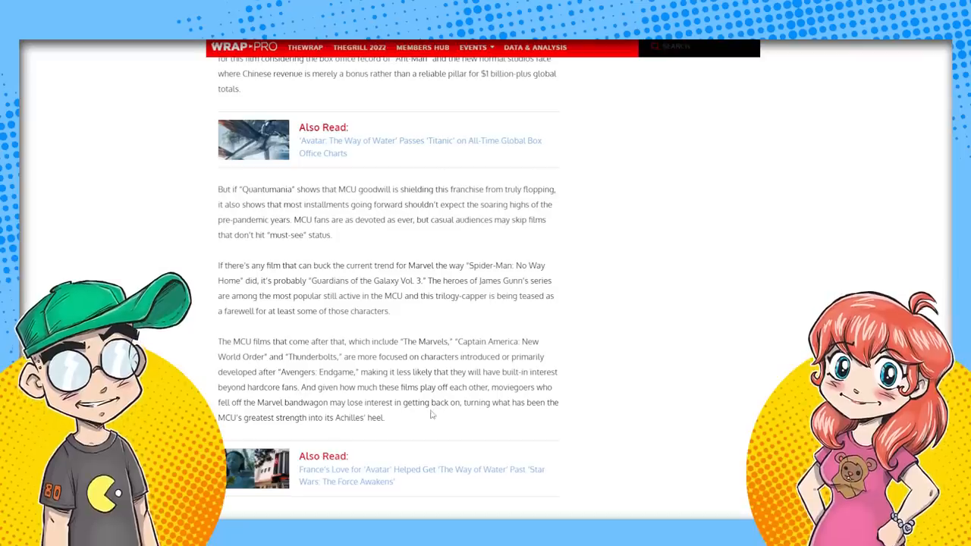
pyautogui.moveTo(346, 356); pyautogui.dragTo(295, 387)
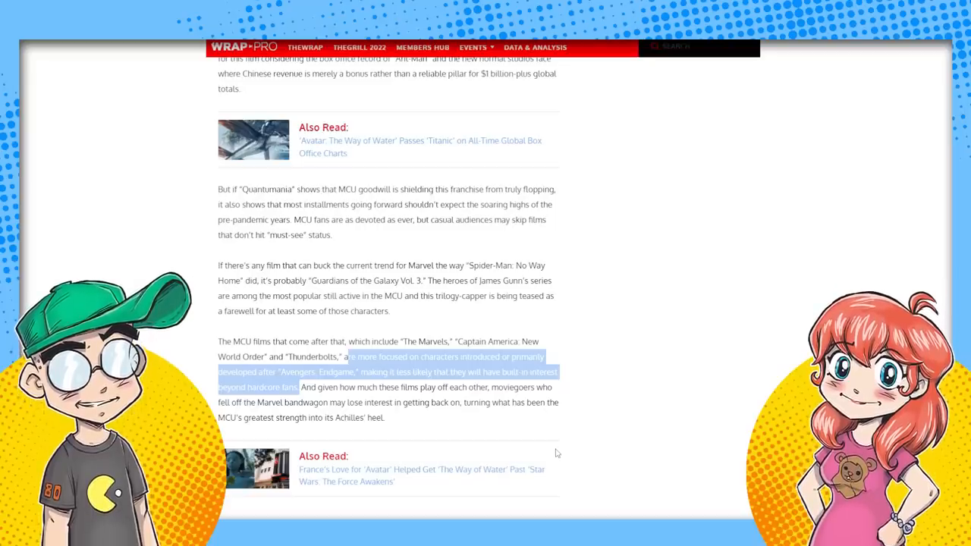
# Step: Scroll down to the author byline at the article's end, then return to the top headline
pyautogui.scroll(-3)
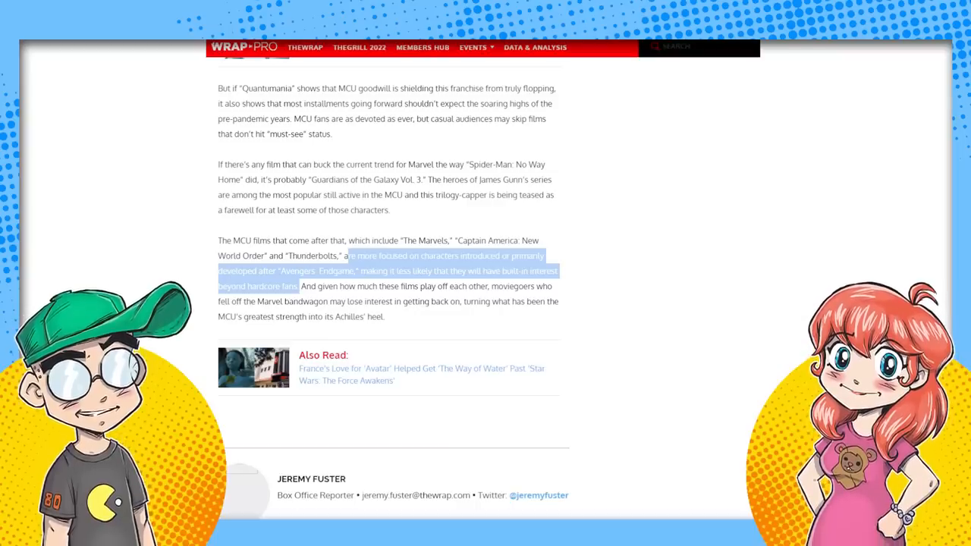
pyautogui.scroll(3)
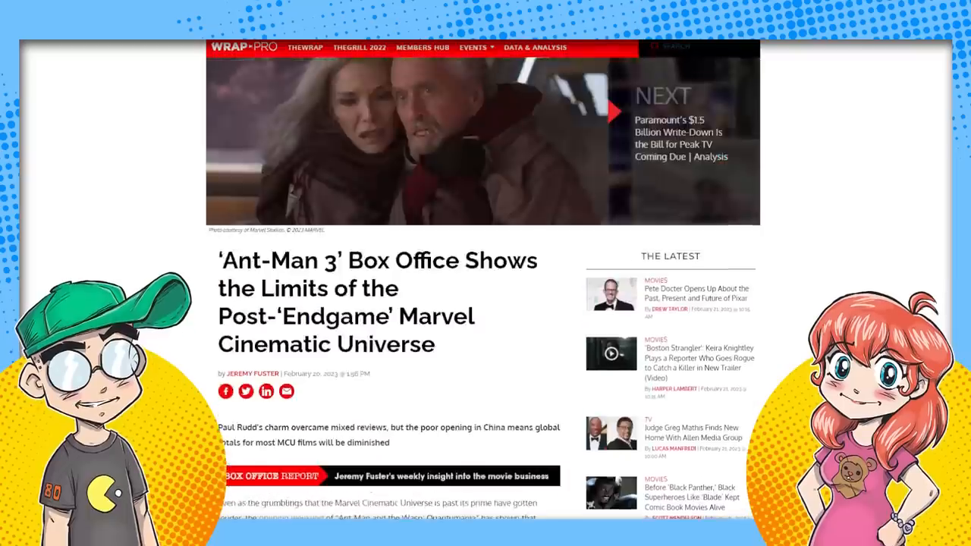
pyautogui.scroll(3)
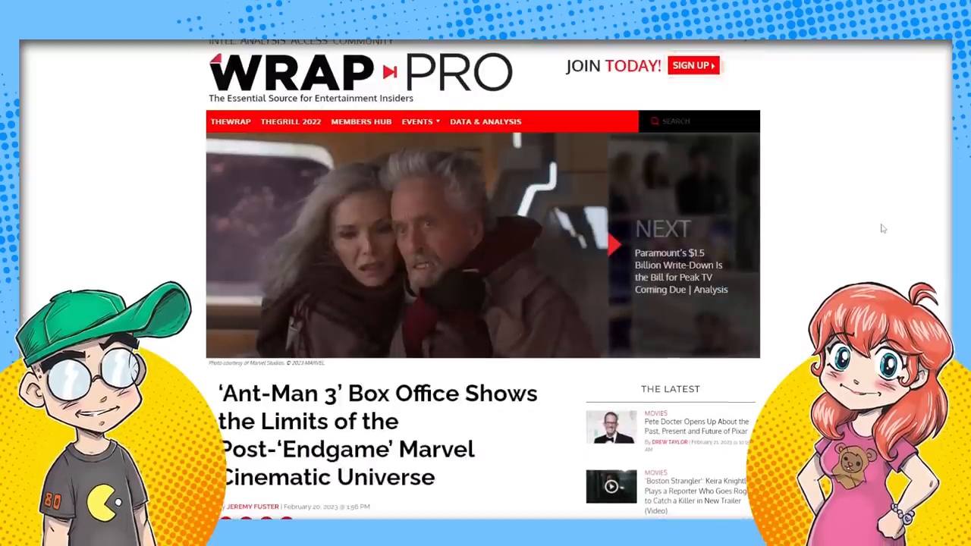